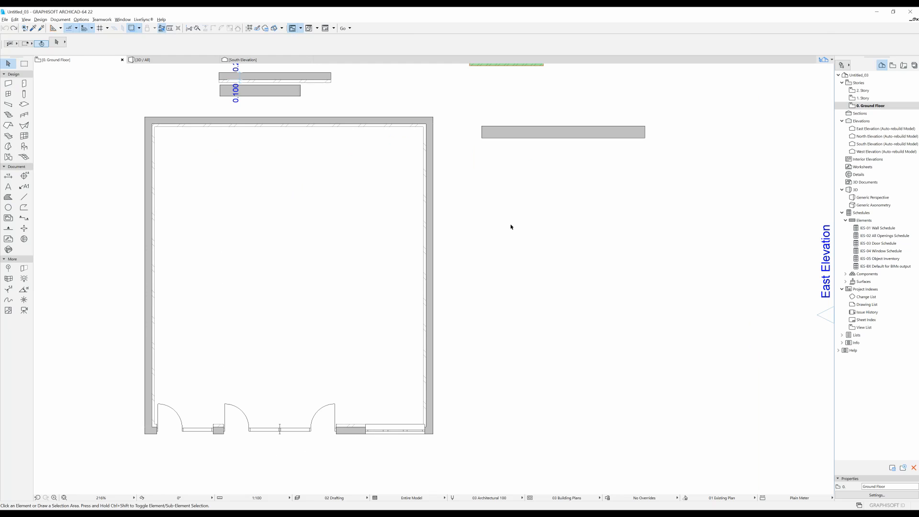
mouse_move(435, 238)
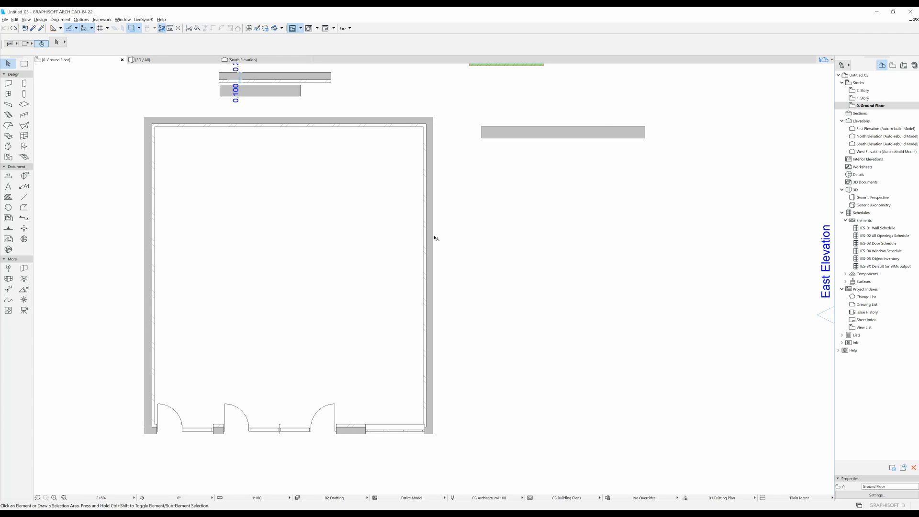
mouse_move(258, 166)
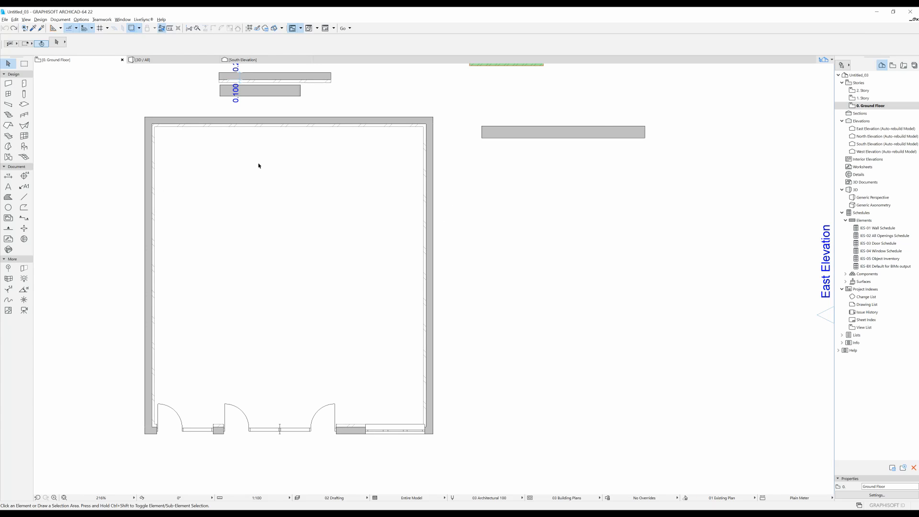
mouse_move(498, 235)
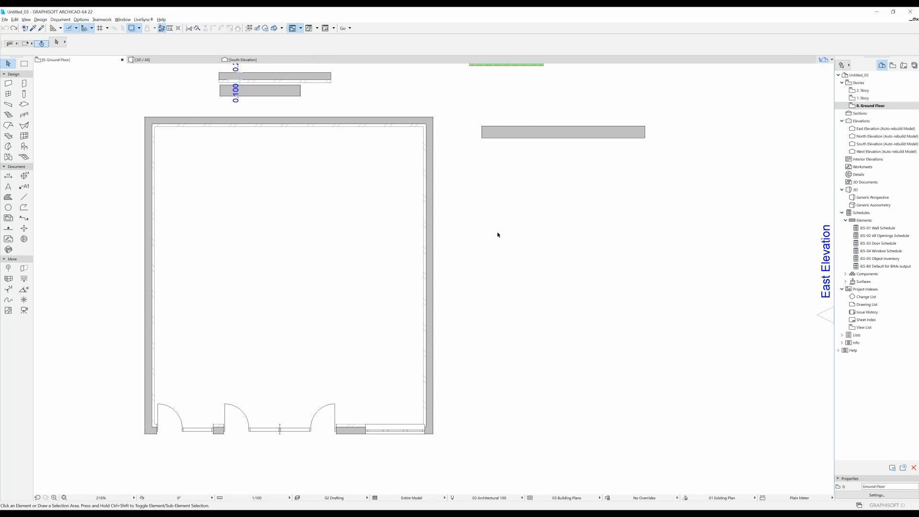
mouse_move(446, 253)
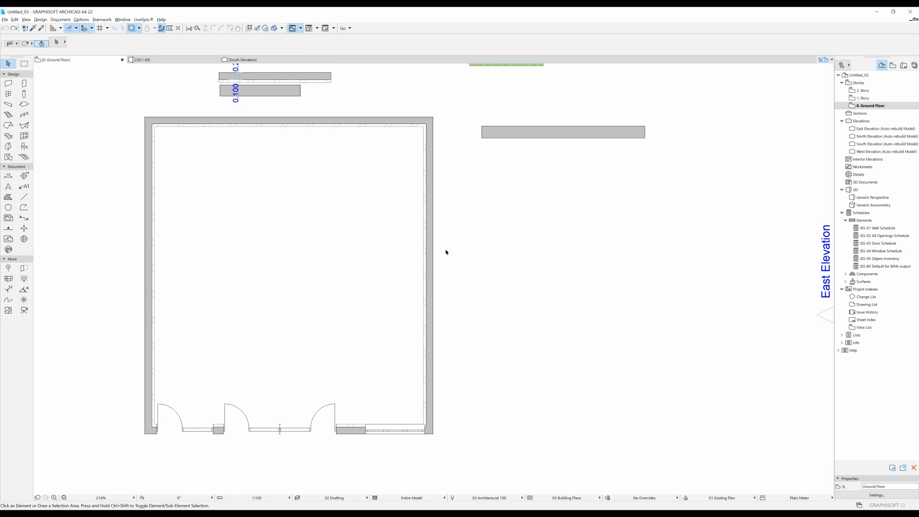
mouse_move(141, 161)
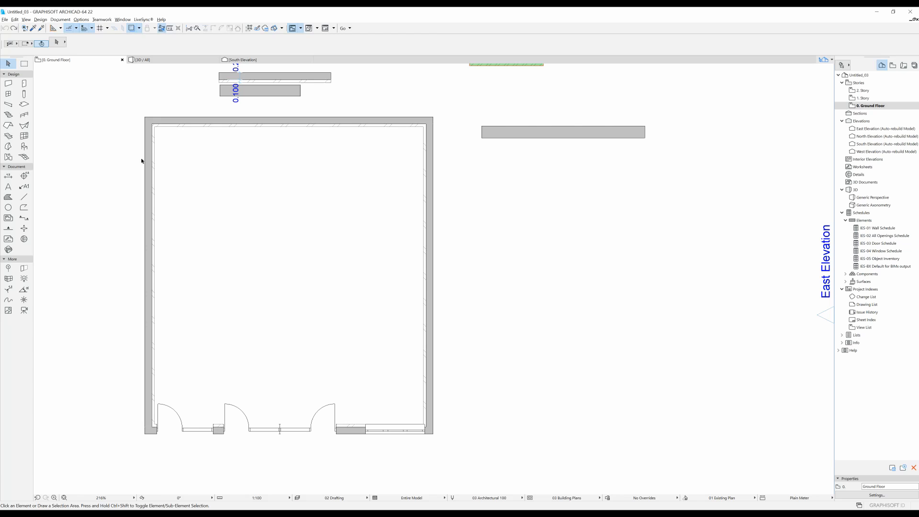
mouse_move(617, 275)
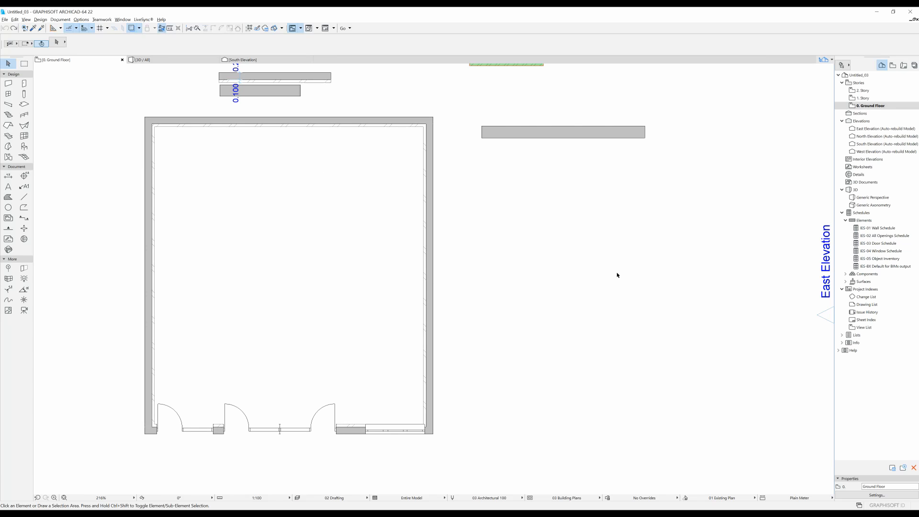
mouse_move(363, 256)
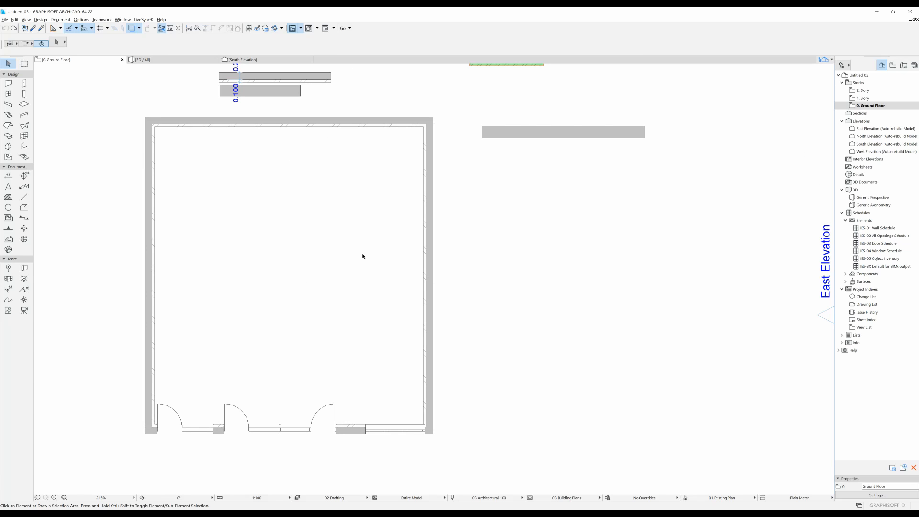
mouse_move(649, 244)
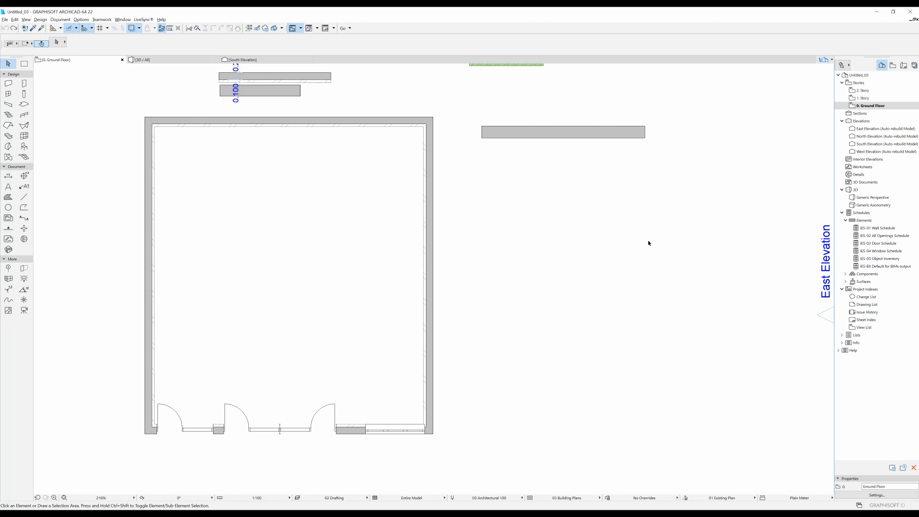
mouse_move(439, 179)
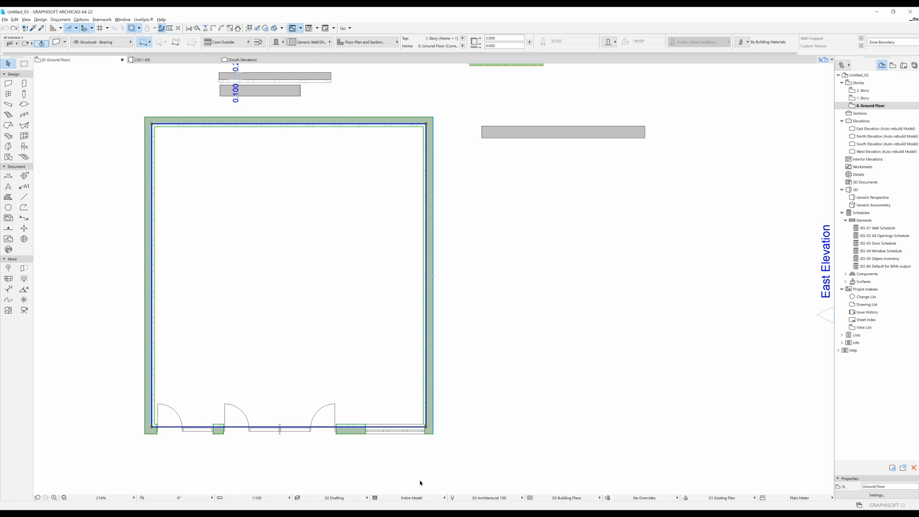
mouse_move(398, 286)
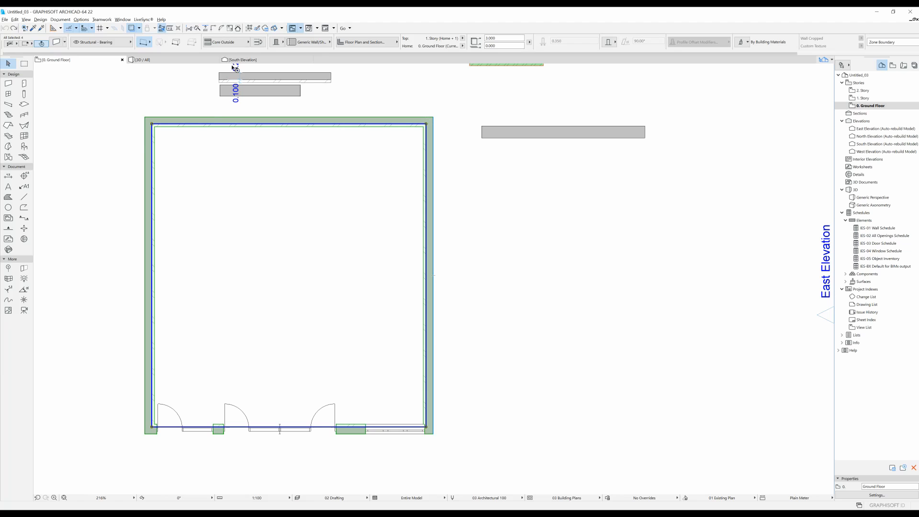
mouse_move(259, 38)
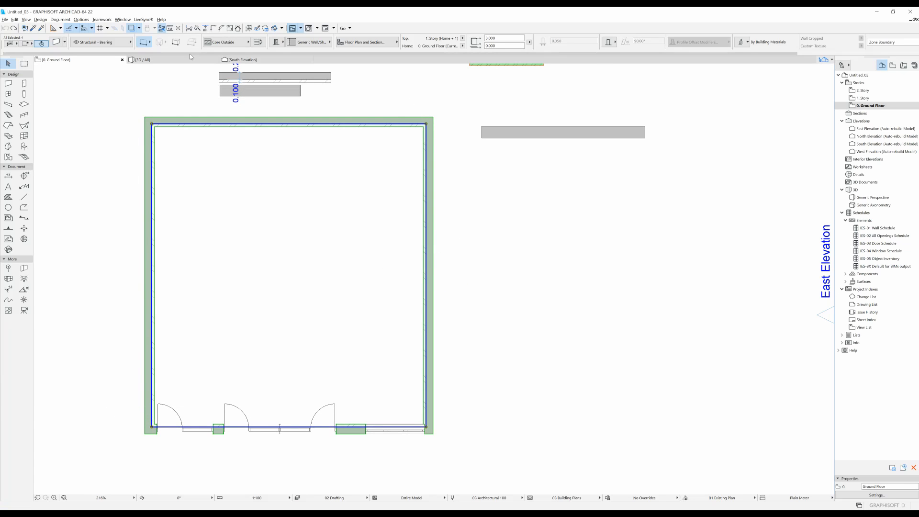
mouse_move(248, 42)
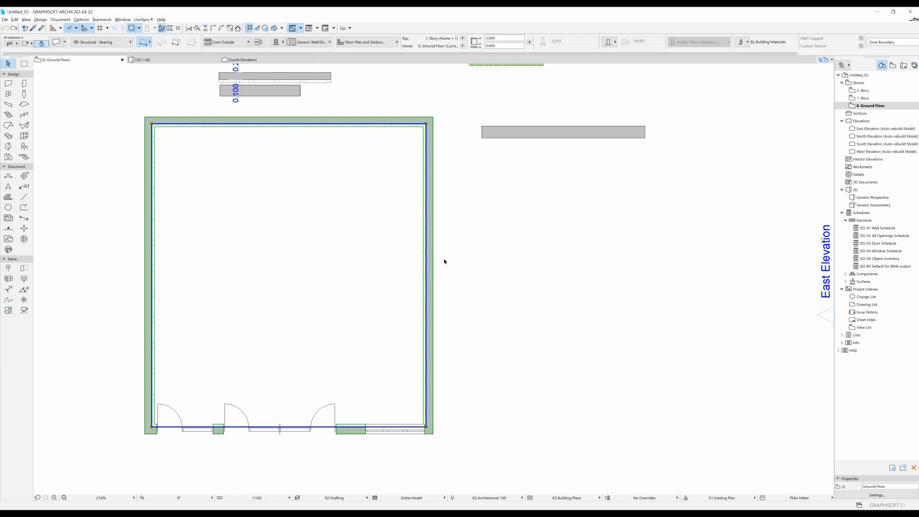
Step: Grab a node on the east wall to start stepping the corner inward
left_click(427, 261)
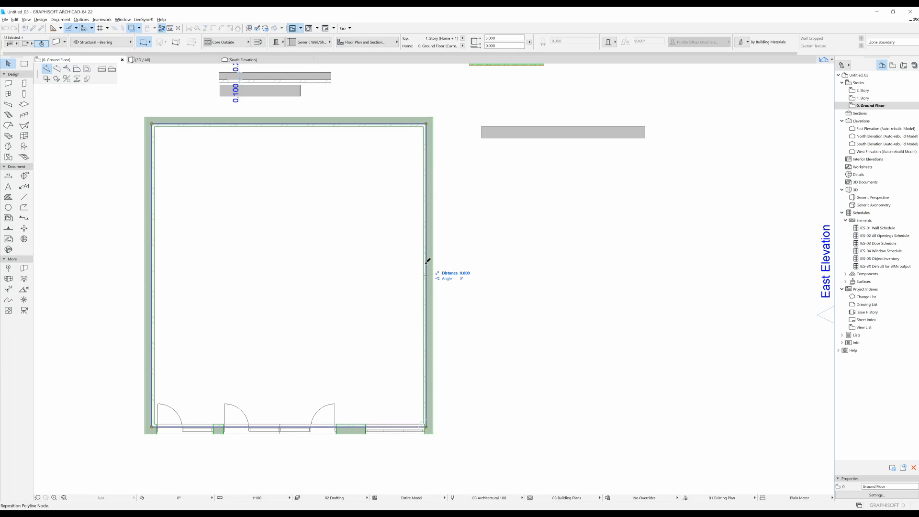
mouse_move(55, 82)
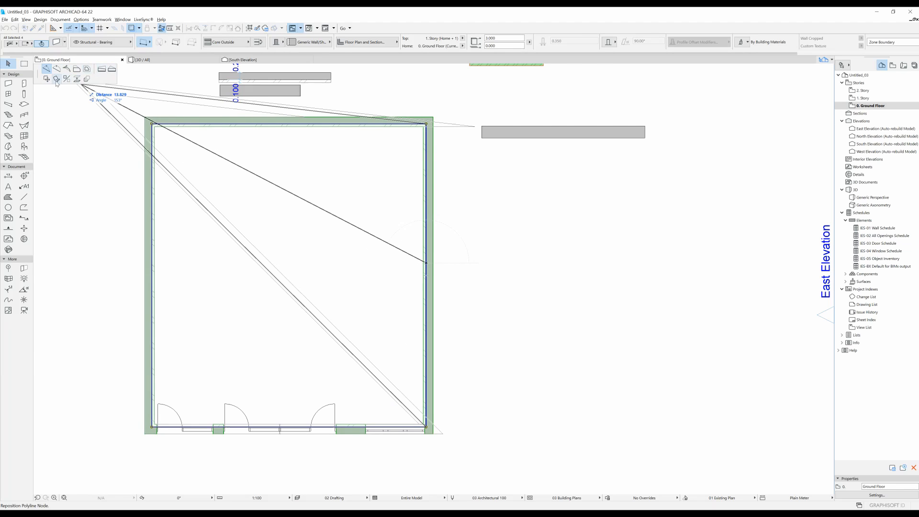
mouse_move(78, 89)
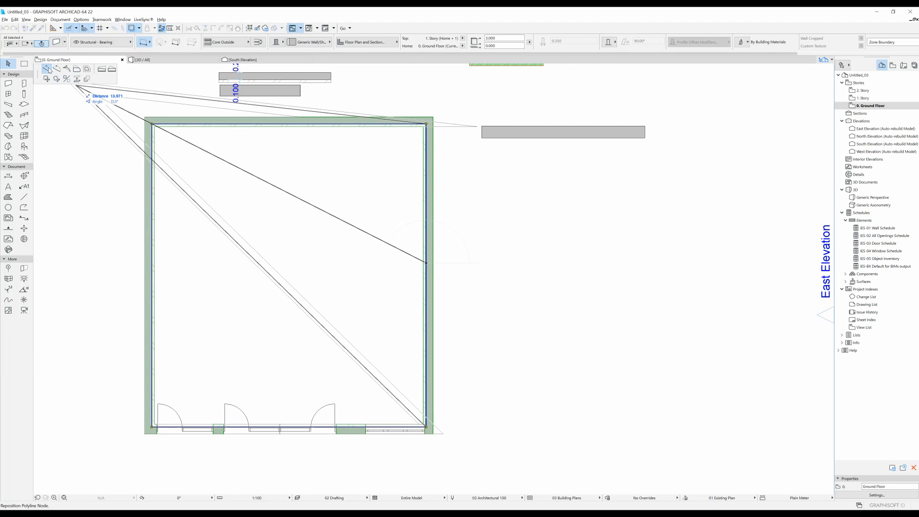
mouse_move(47, 70)
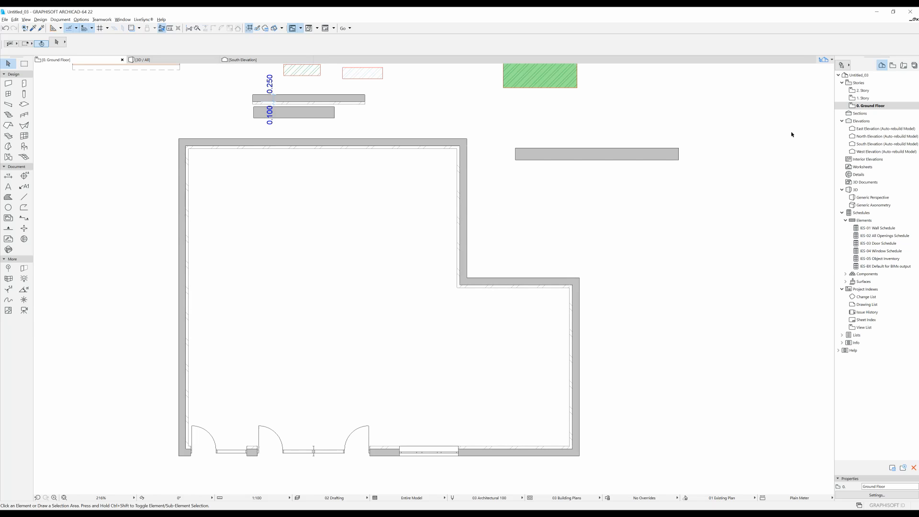
mouse_move(870, 98)
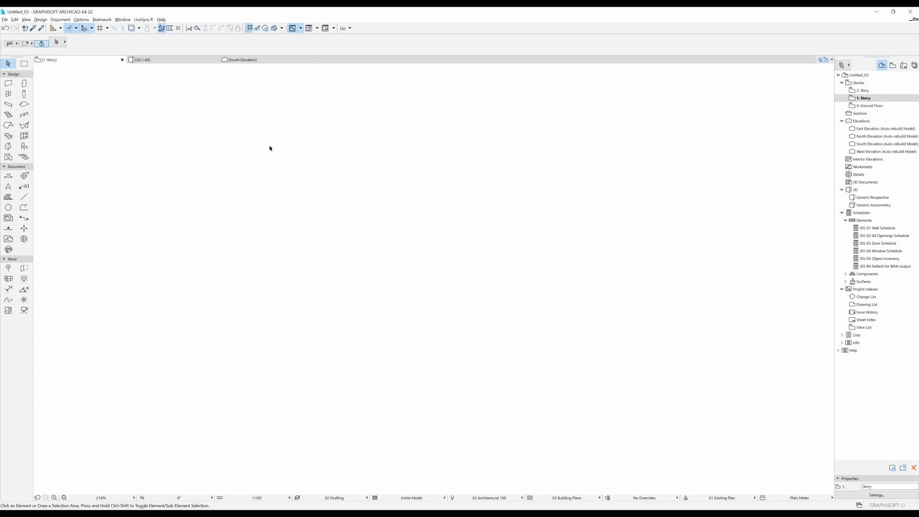
mouse_move(280, 431)
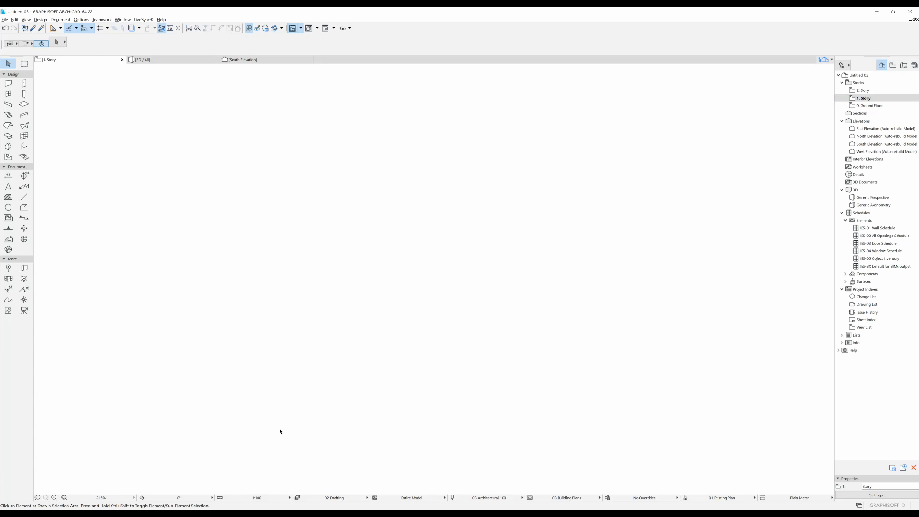
mouse_move(387, 202)
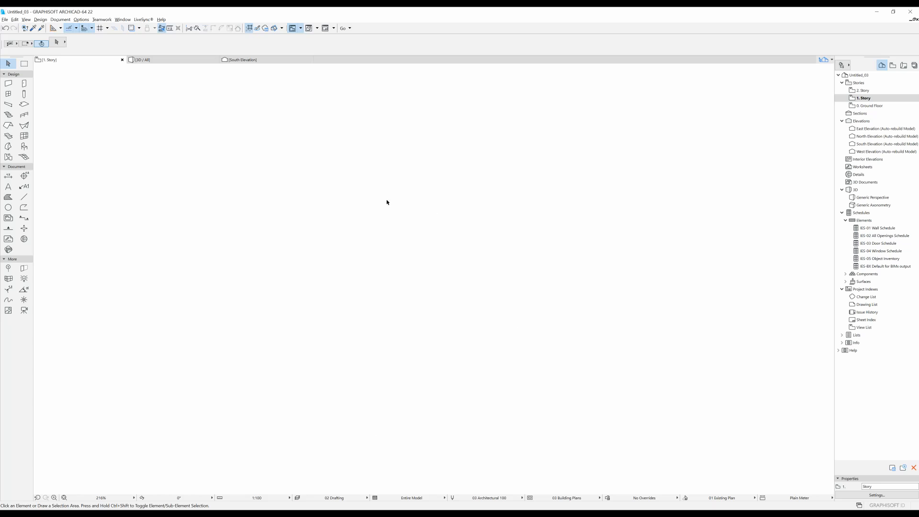
mouse_move(130, 96)
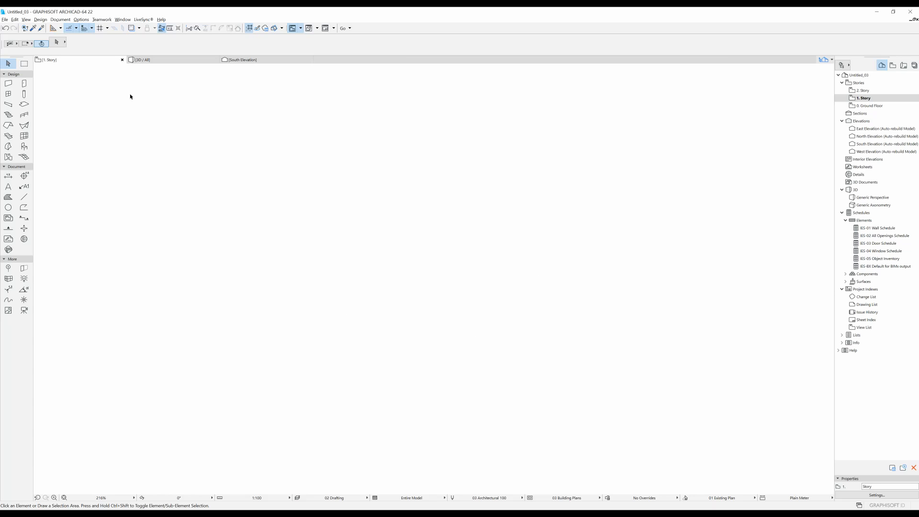
mouse_move(133, 28)
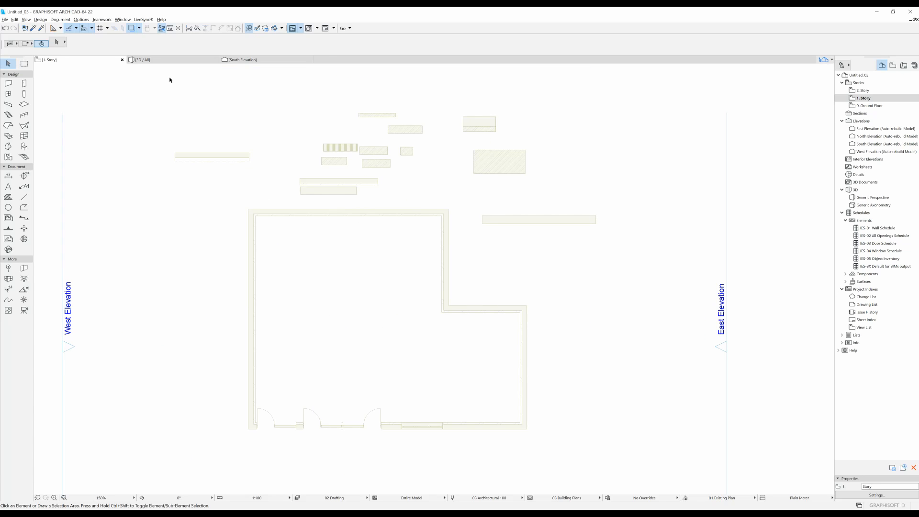
Step: Open the Trace & Reference options in the Standard toolbar
left_click(131, 27)
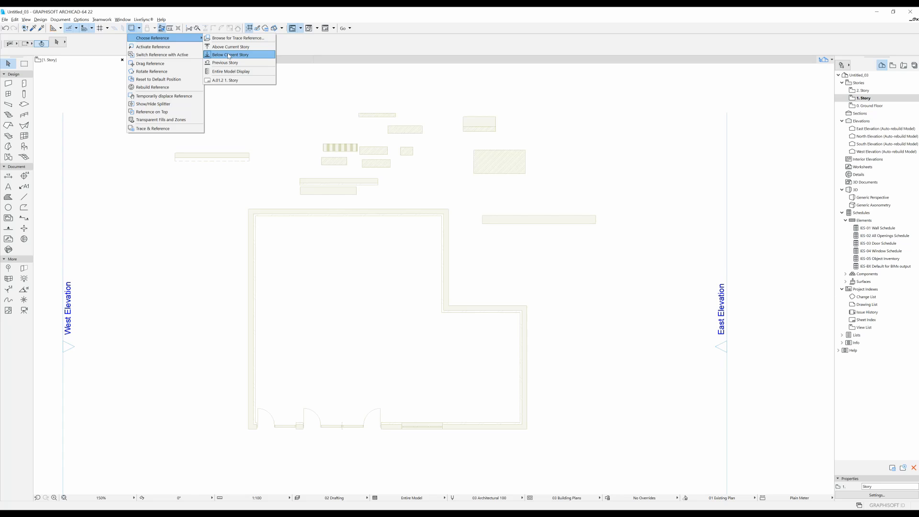
mouse_move(411, 75)
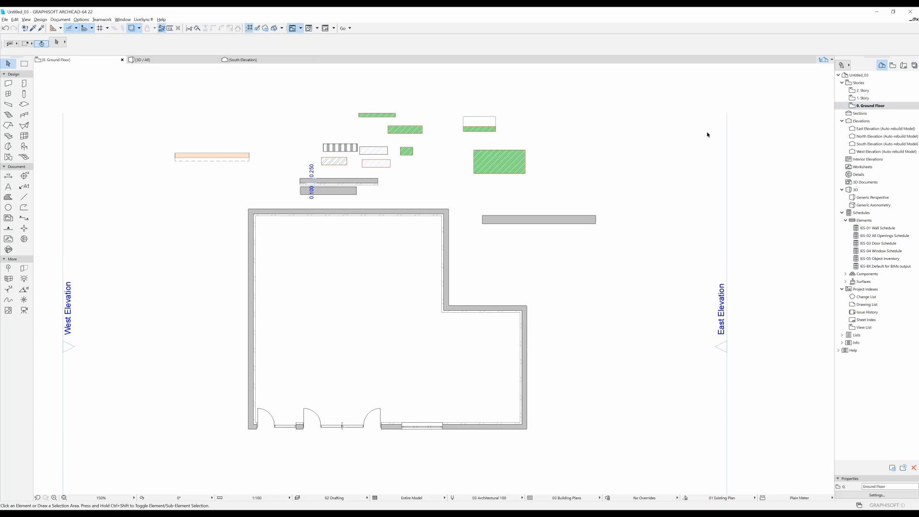
Step: Pick up the inner vertical L-wall's settings into the Wall tool
left_click(446, 240)
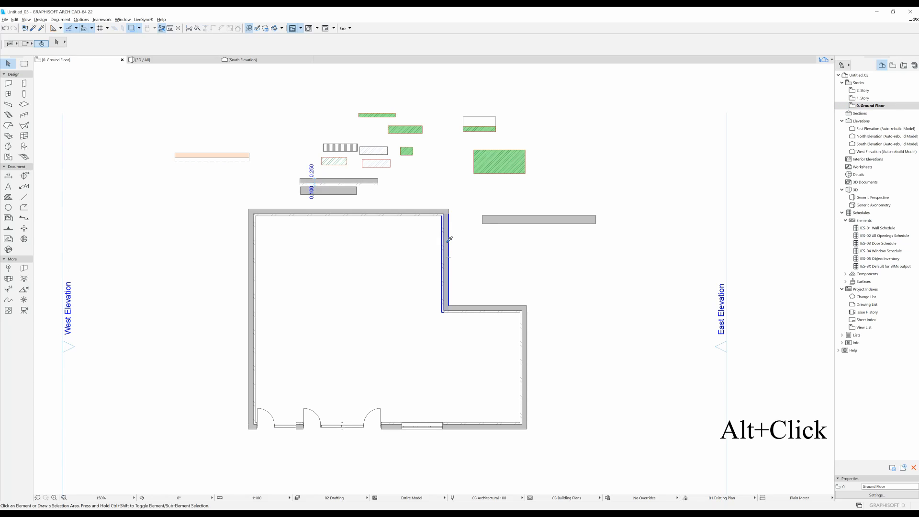
mouse_move(449, 238)
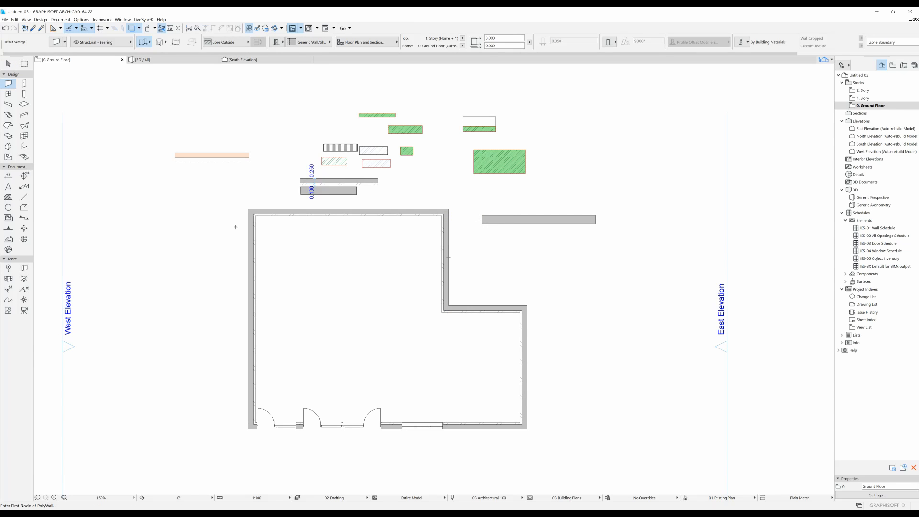
mouse_move(453, 295)
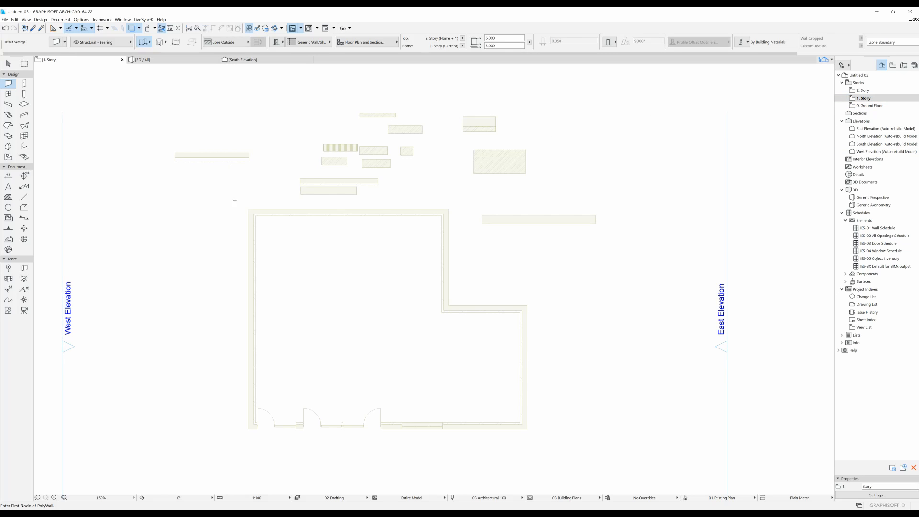
Step: Zoom in on the traced ground-floor outline on the 1. Story plan
scroll("up", 3)
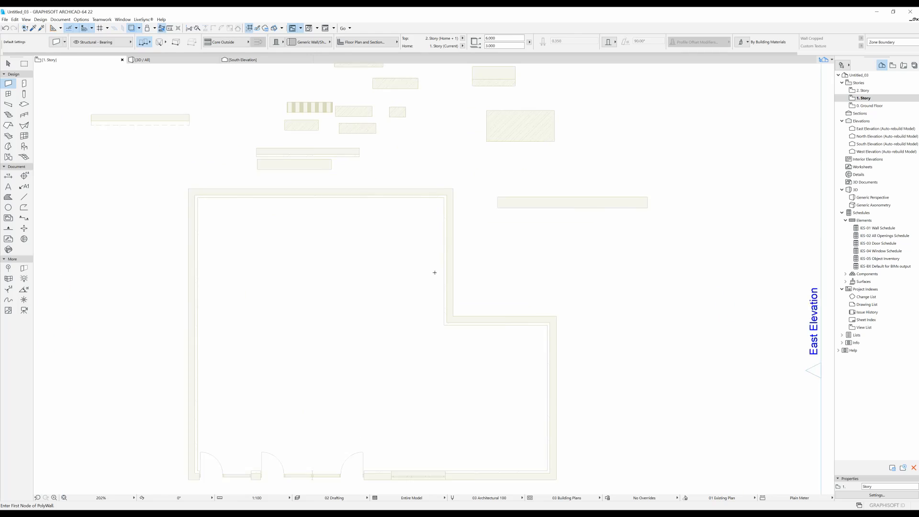
scroll("up", 3)
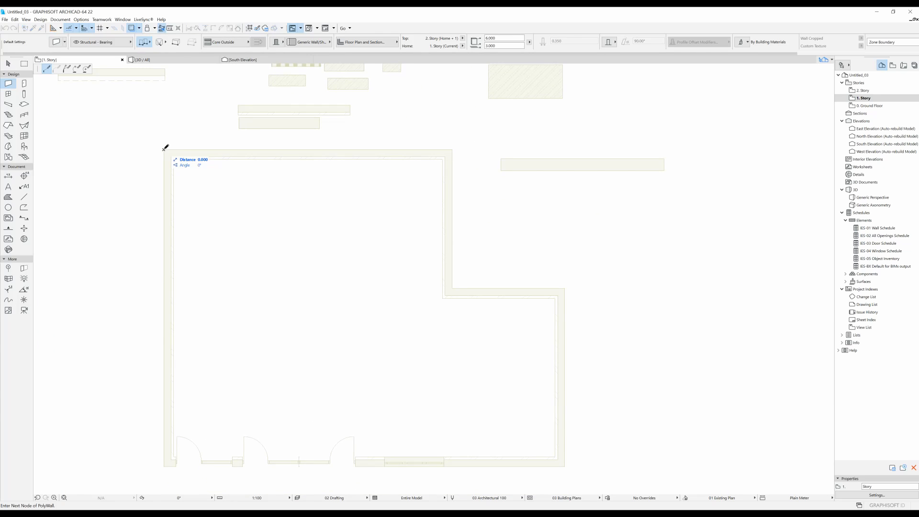
mouse_move(257, 147)
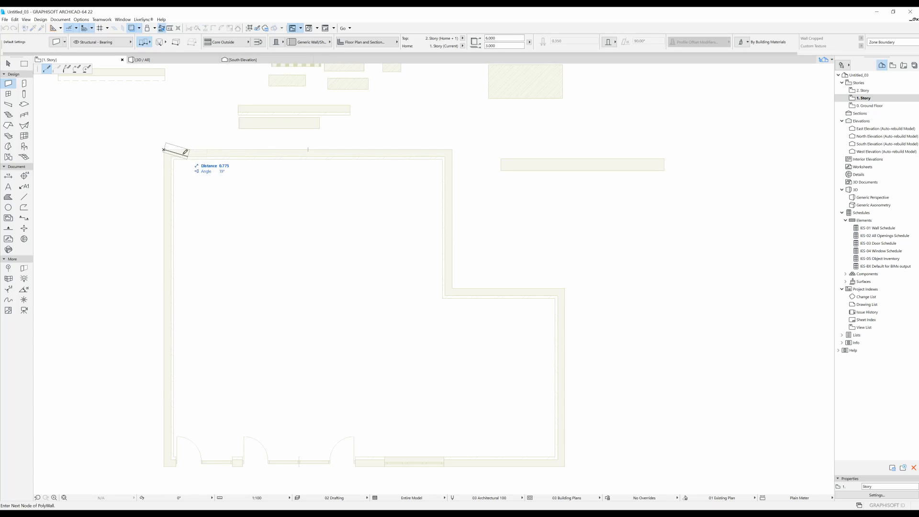
mouse_move(165, 148)
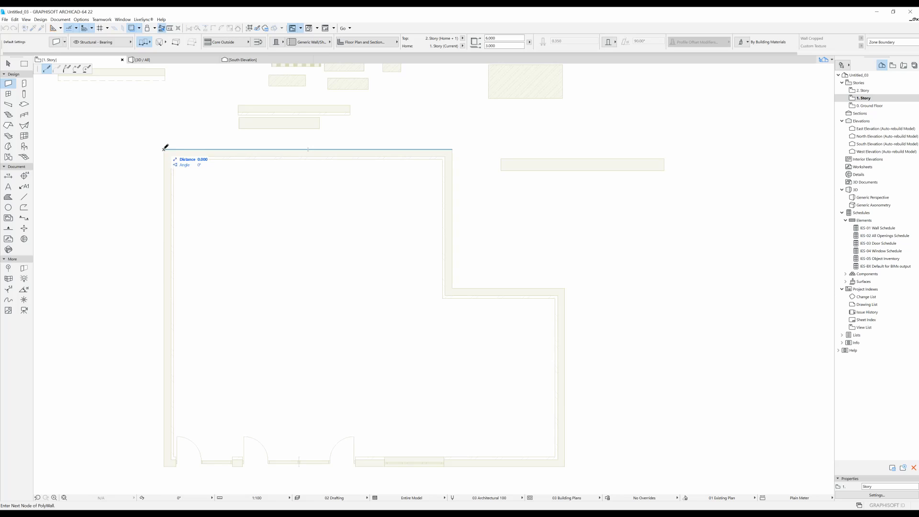
mouse_move(211, 147)
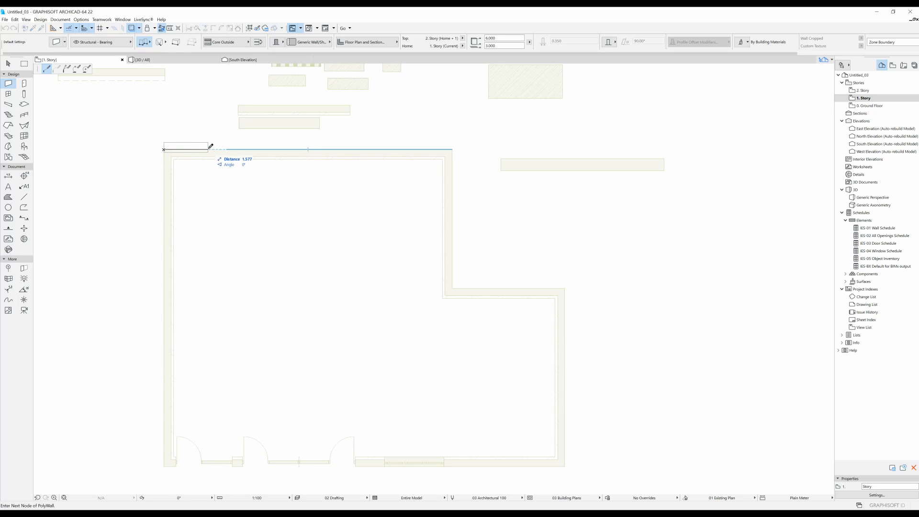
mouse_move(229, 150)
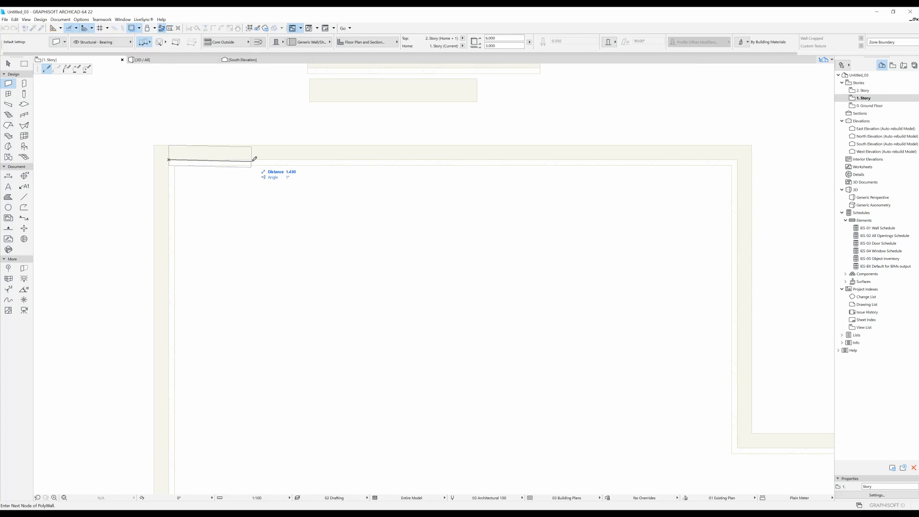
mouse_move(540, 163)
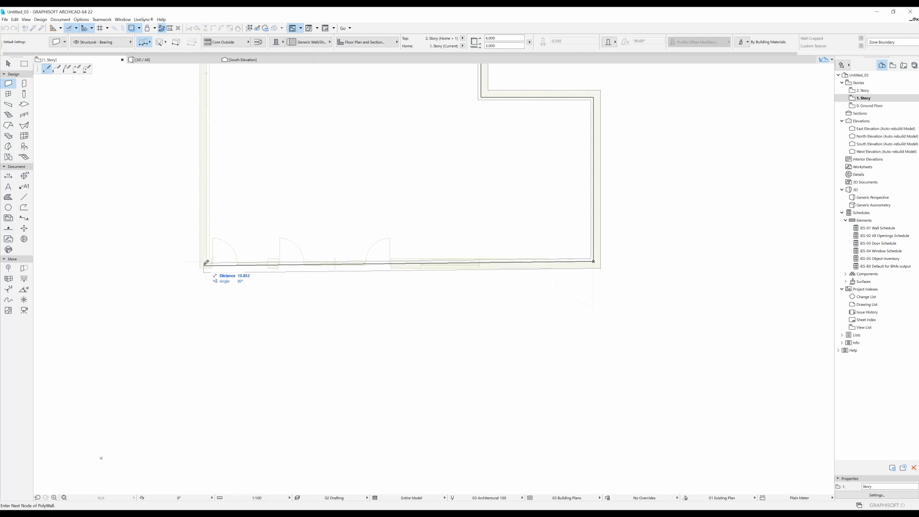
mouse_move(222, 253)
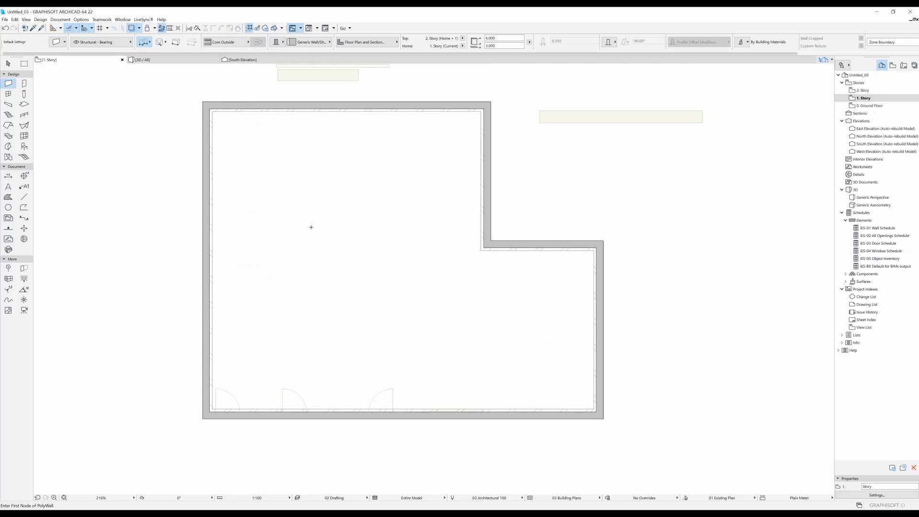
Step: Zoom out and end the dividing wall on the left outer wall
scroll("down", 3)
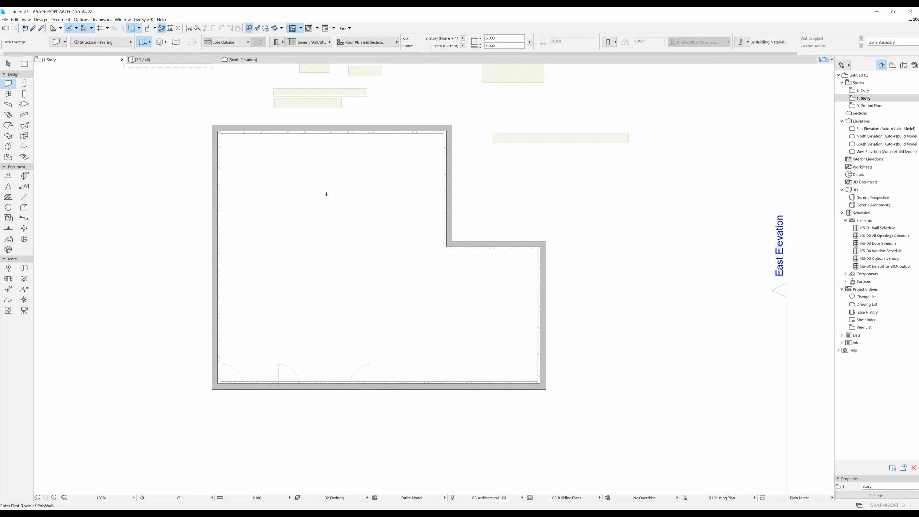
mouse_move(428, 356)
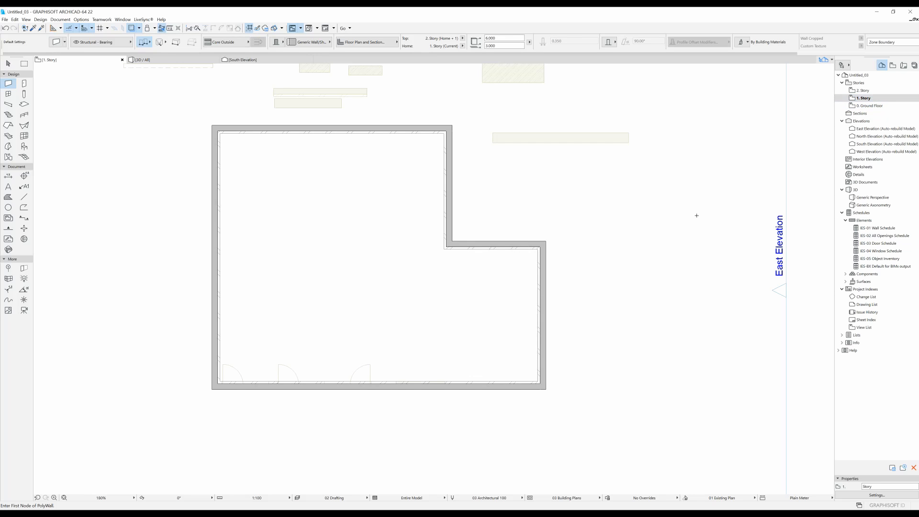
mouse_move(454, 249)
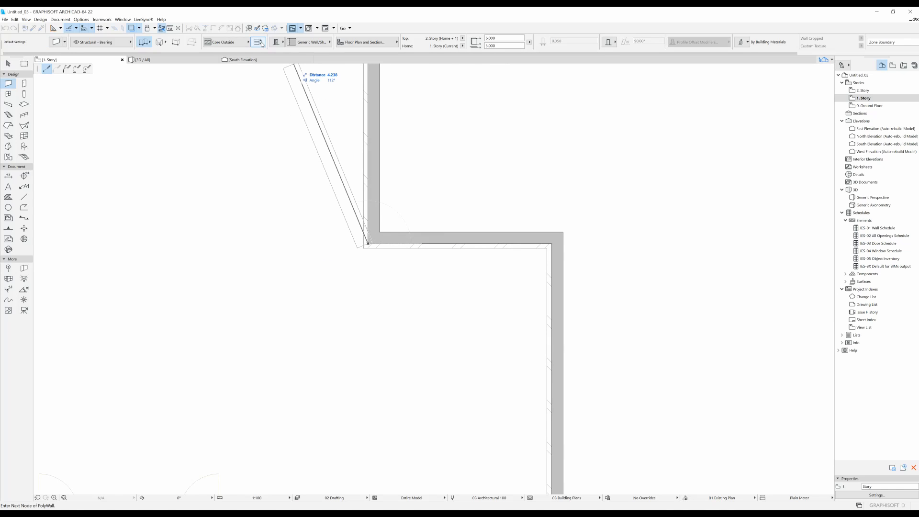
mouse_move(259, 42)
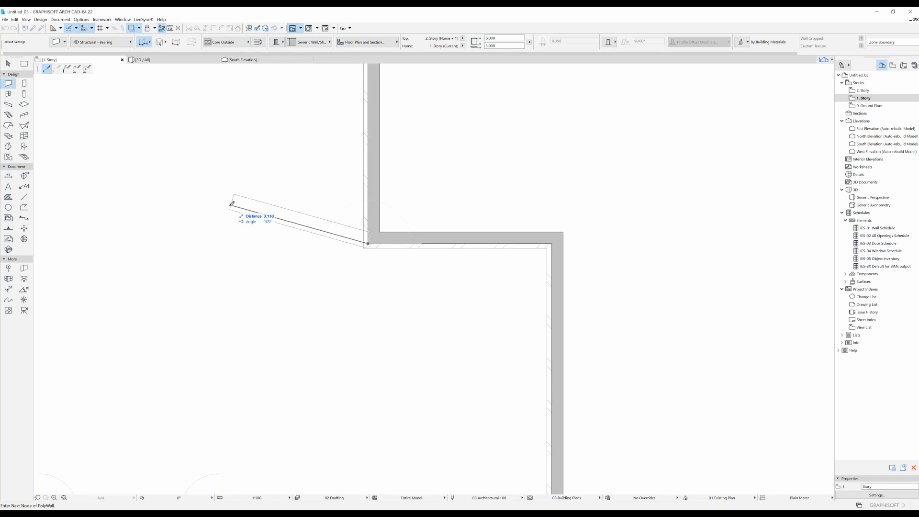
mouse_move(287, 229)
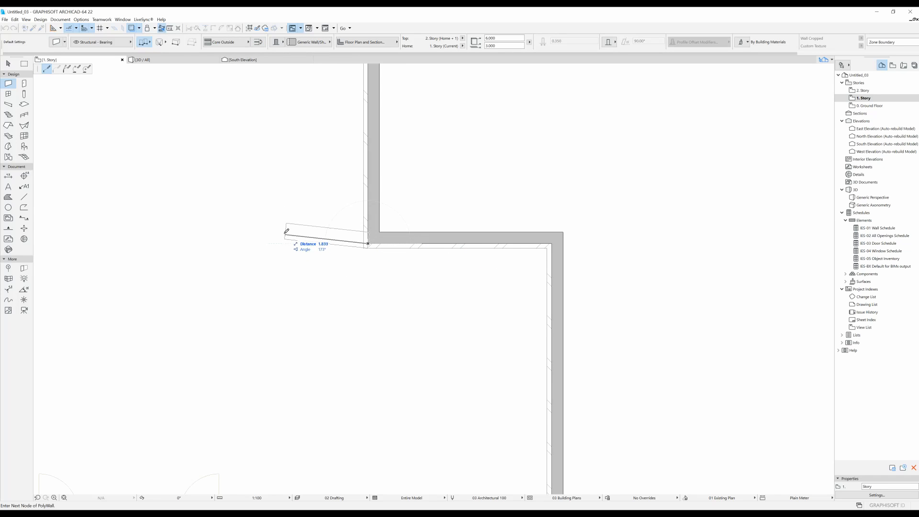
mouse_move(282, 228)
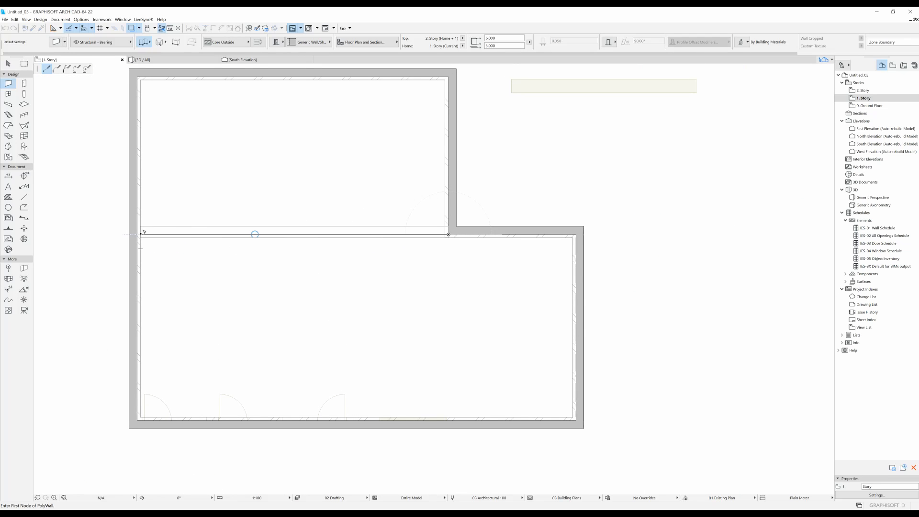
double_click(871, 106)
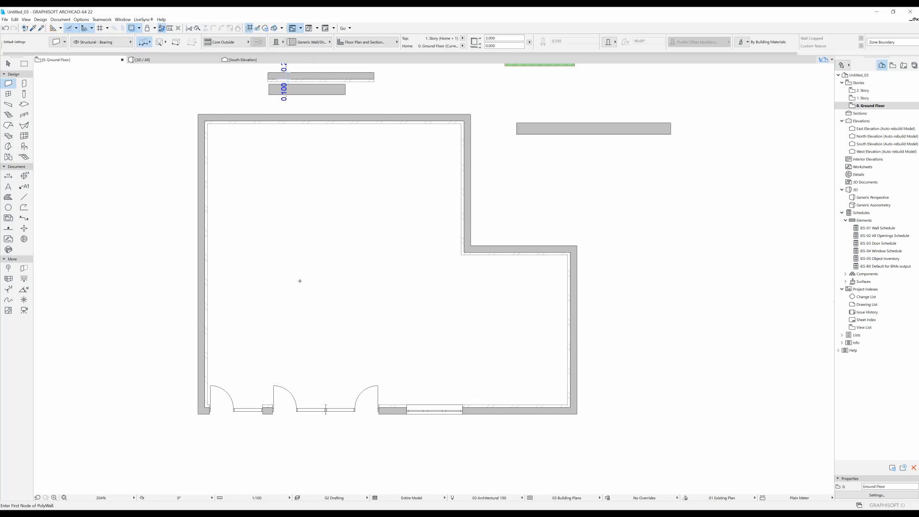
mouse_move(358, 269)
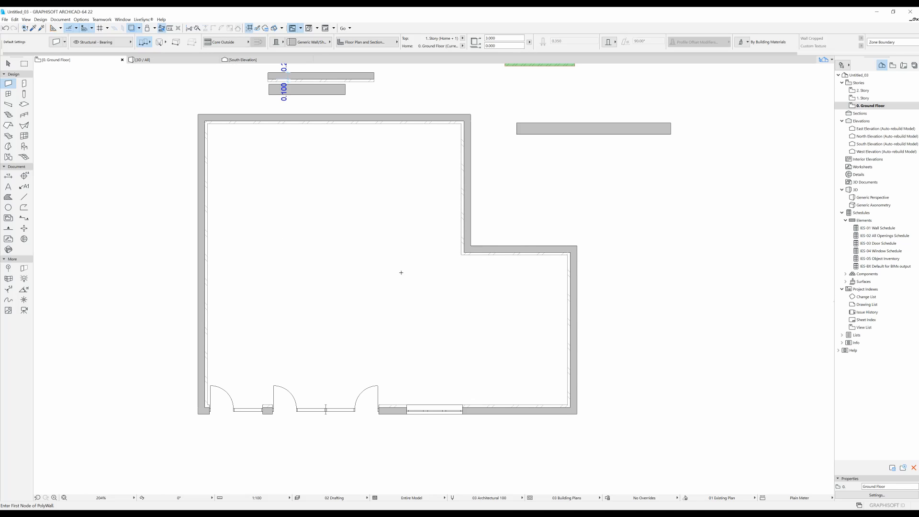
mouse_move(238, 170)
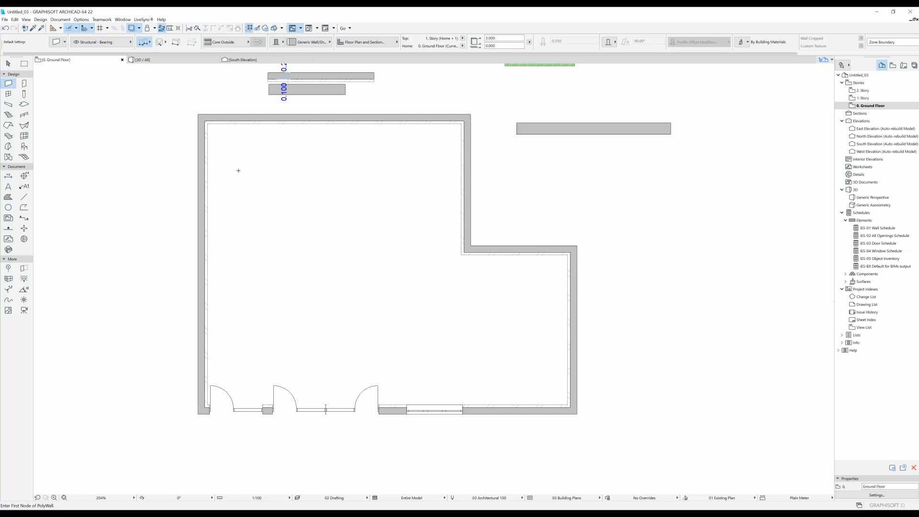
mouse_move(558, 217)
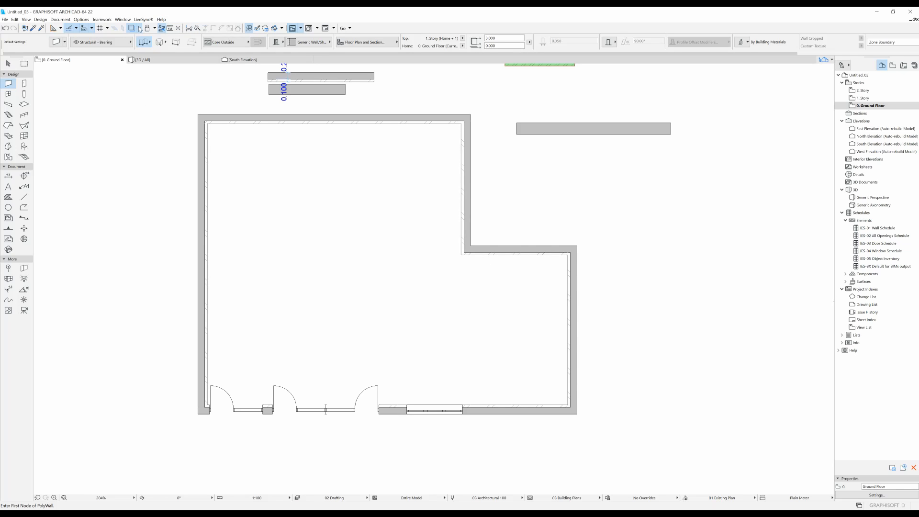
Step: Show the trace reference source choices for the Ground Floor plan
left_click(133, 28)
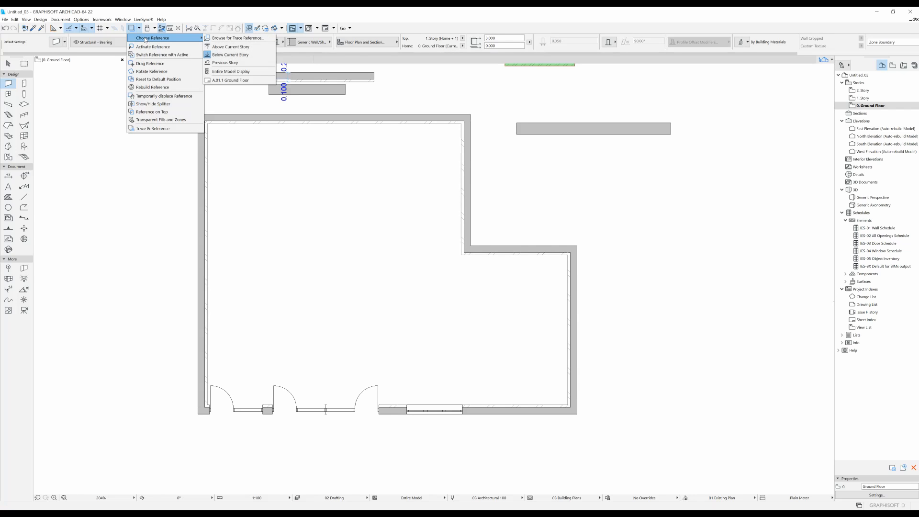
mouse_move(237, 37)
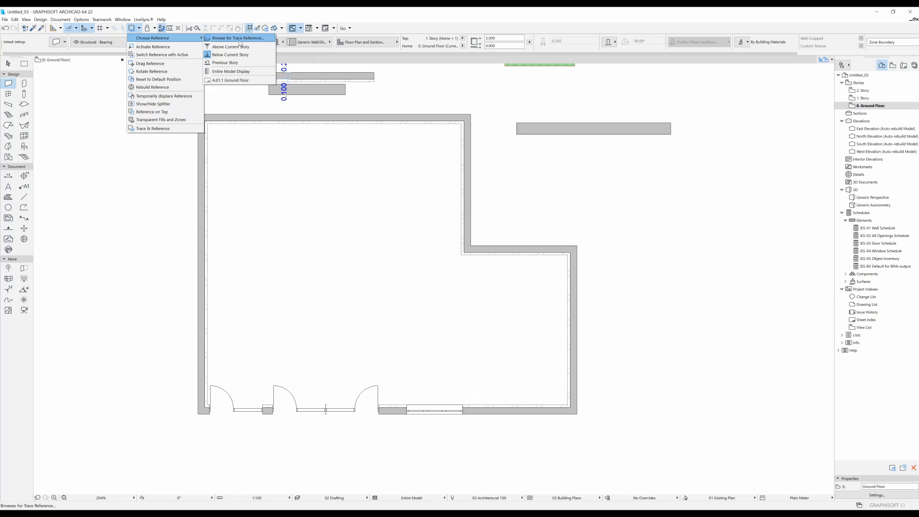
mouse_move(230, 47)
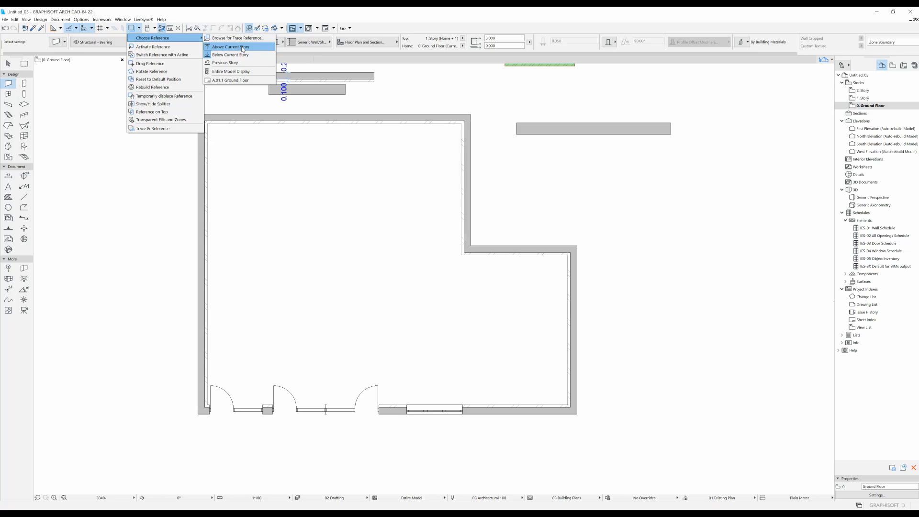
mouse_move(235, 63)
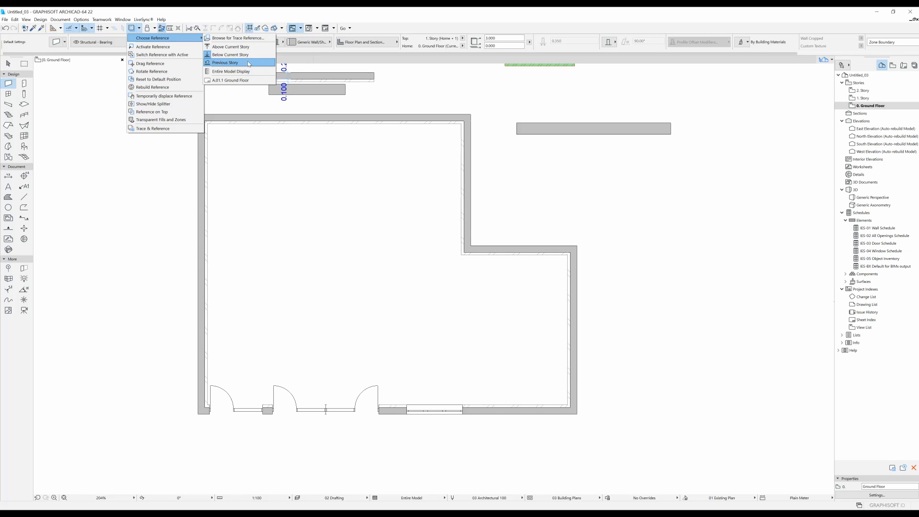
mouse_move(235, 64)
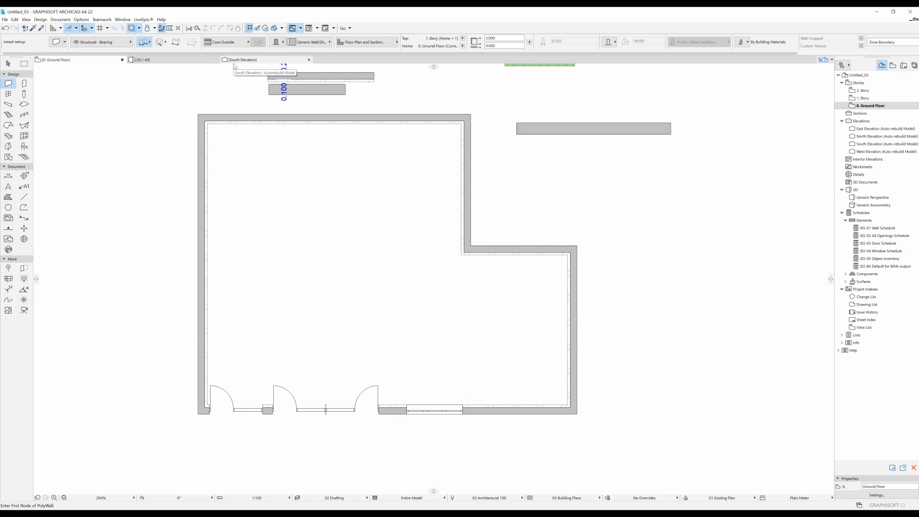
mouse_move(247, 219)
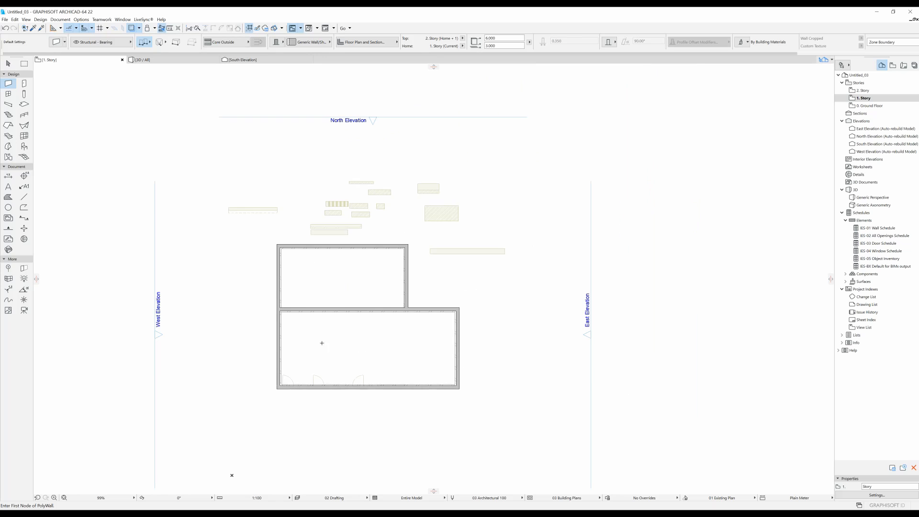
mouse_move(407, 326)
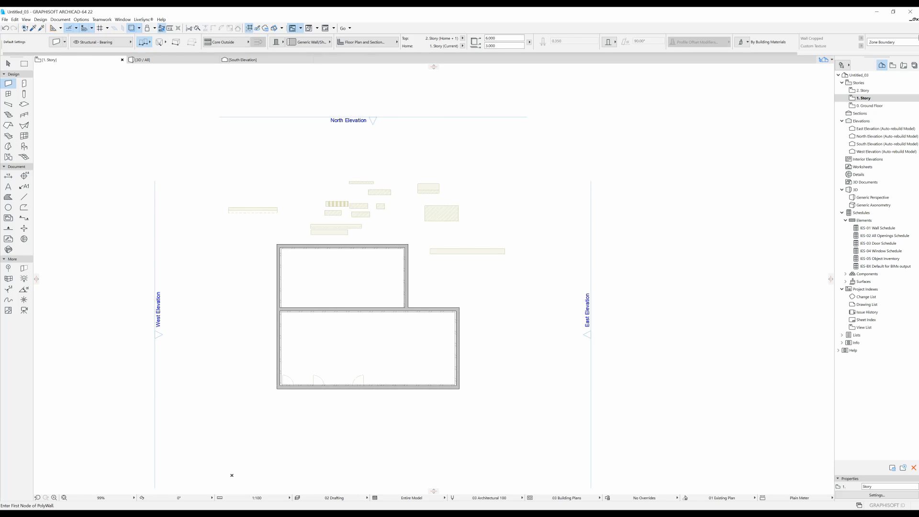
left_click(871, 105)
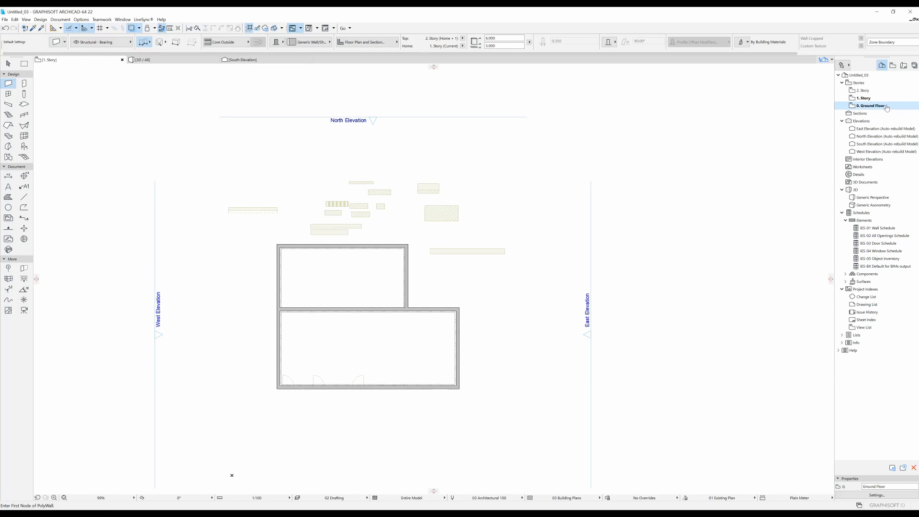
double_click(872, 105)
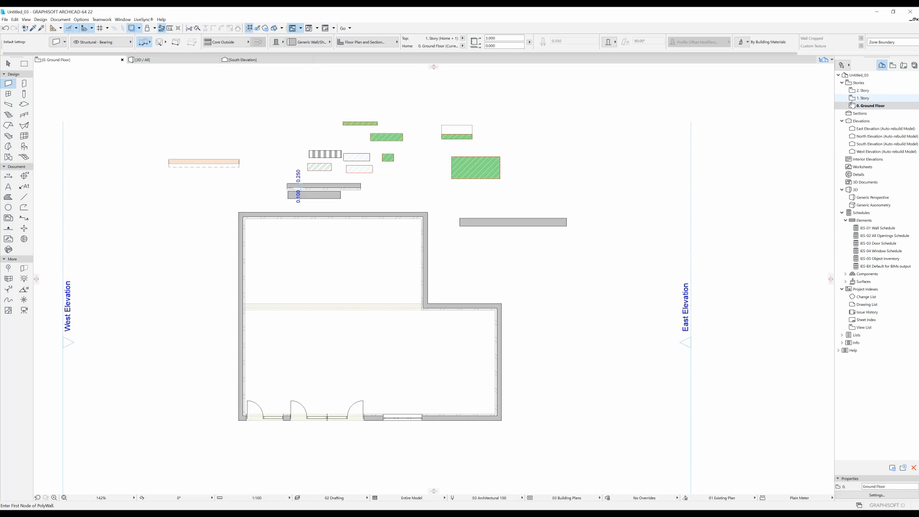
left_click(862, 91)
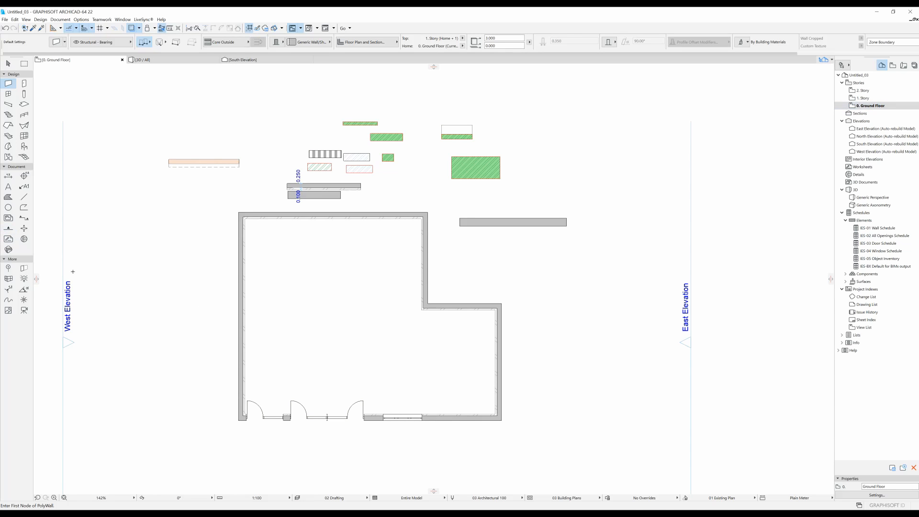
mouse_move(135, 230)
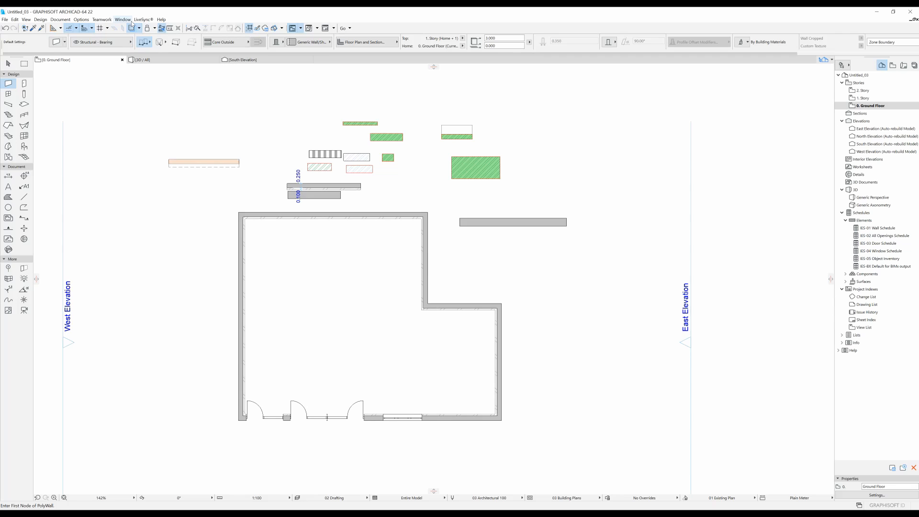
Step: Open the Trace & Reference palette and move it out of the way
left_click(131, 28)
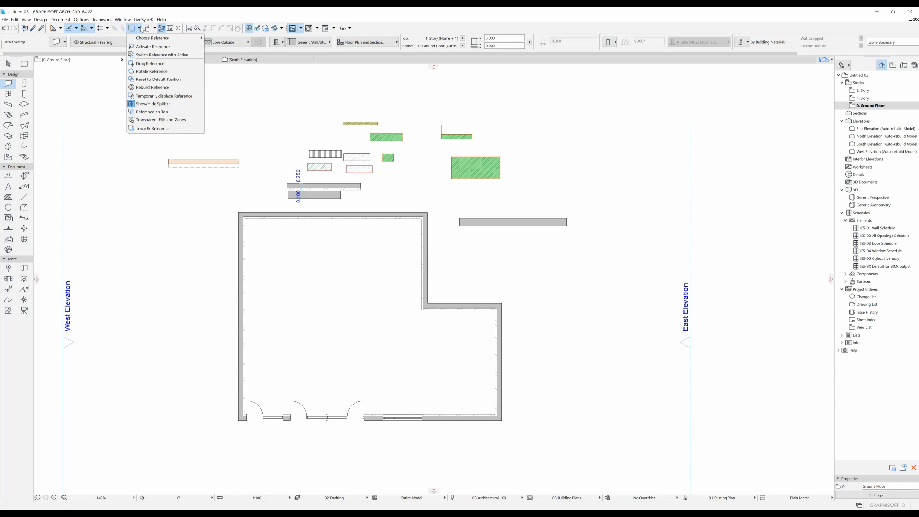
left_click(152, 129)
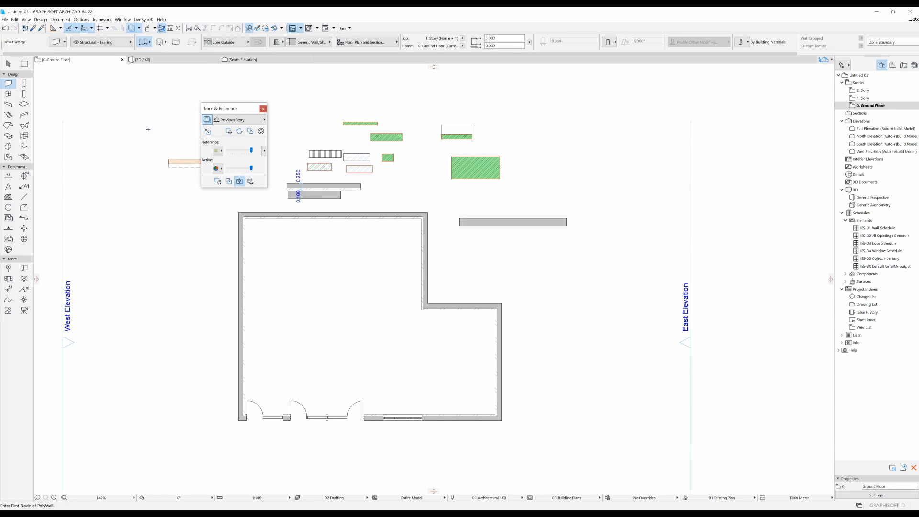
left_click_drag(220, 108, 70, 91)
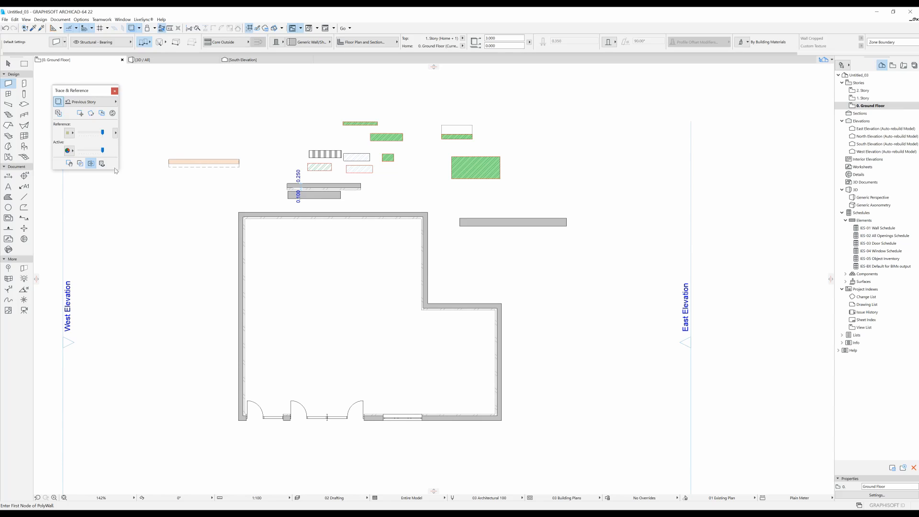